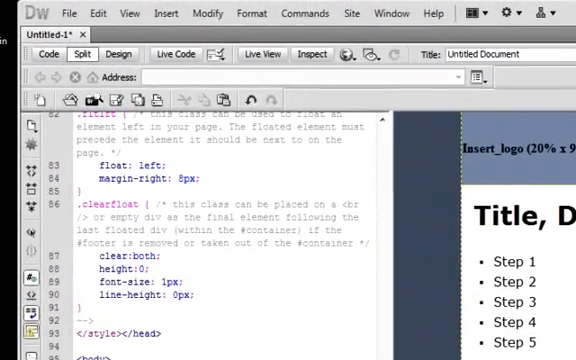
- Choose Save As from the File menu for the untitled page
click(70, 13)
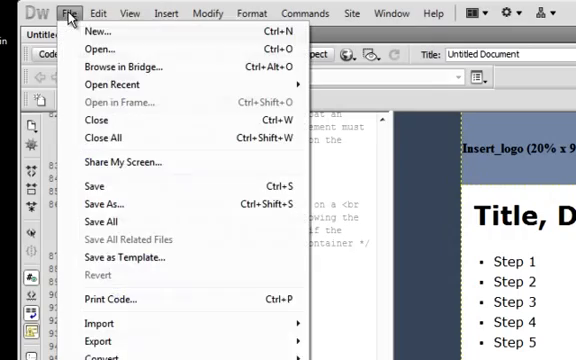
mouse_move(103, 204)
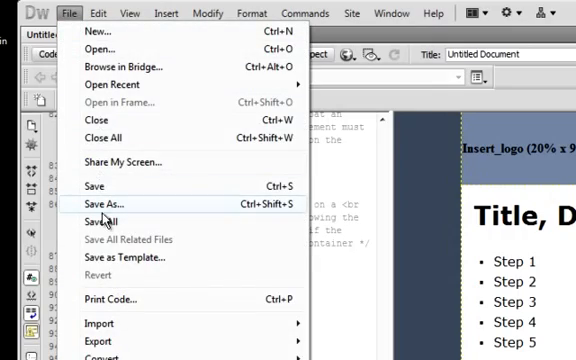
click(98, 204)
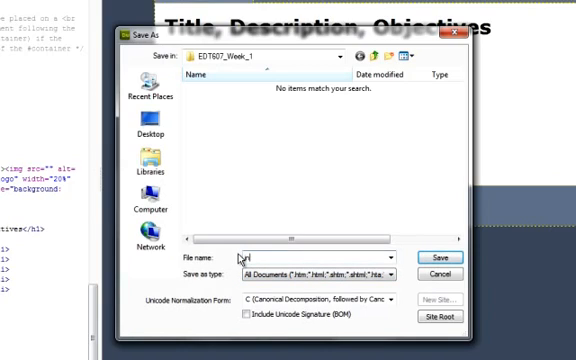
- Save the page as 'index' in the EDT607_Week_1 folder
text(index)
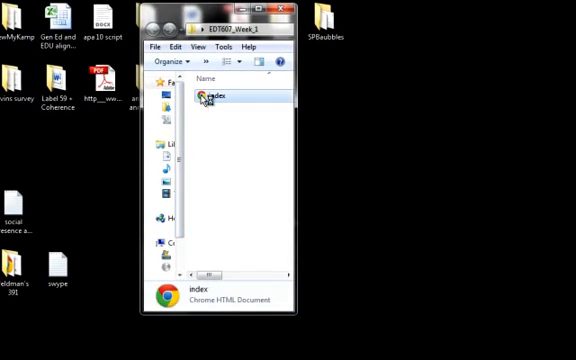
- Open index from the EDT607_Week_1 folder in Chrome to view the page
double_click(208, 96)
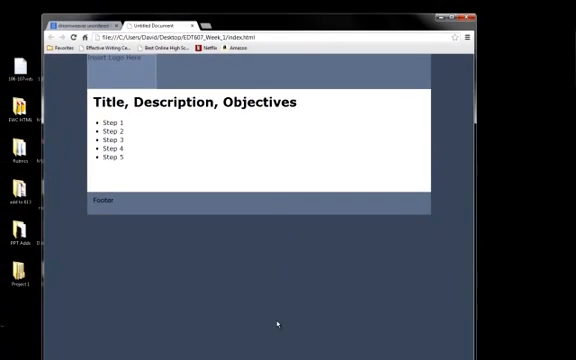